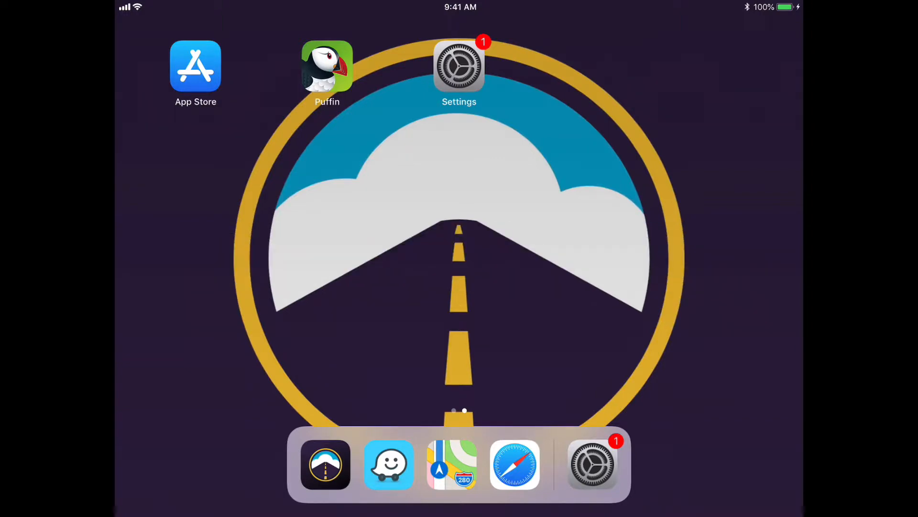
Search Settings for 'Lock' to list Auto-Lock under Display & Brightness and Lock Sound.
left_click(459, 66)
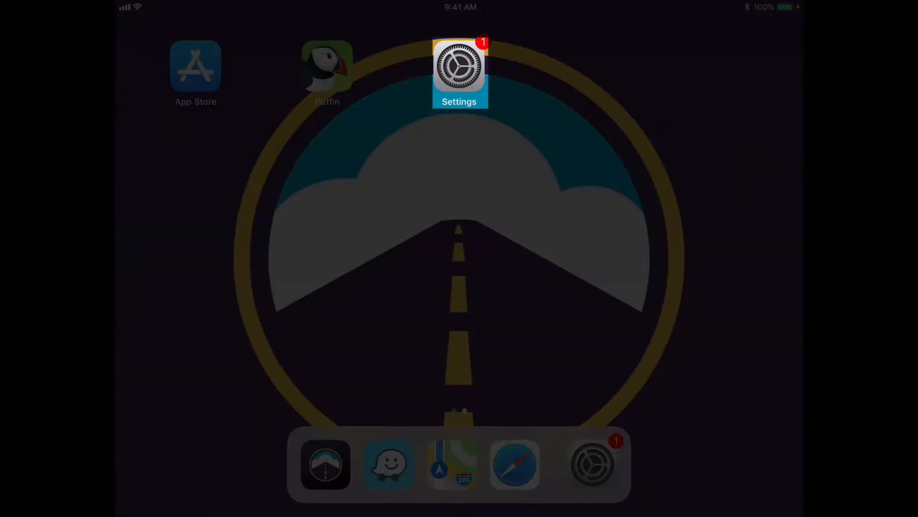
left_click(460, 64)
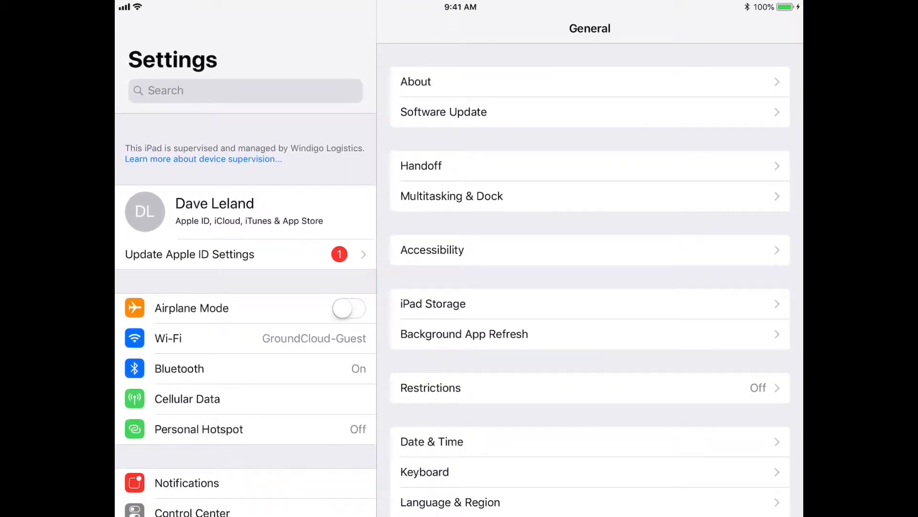
left_click(245, 90)
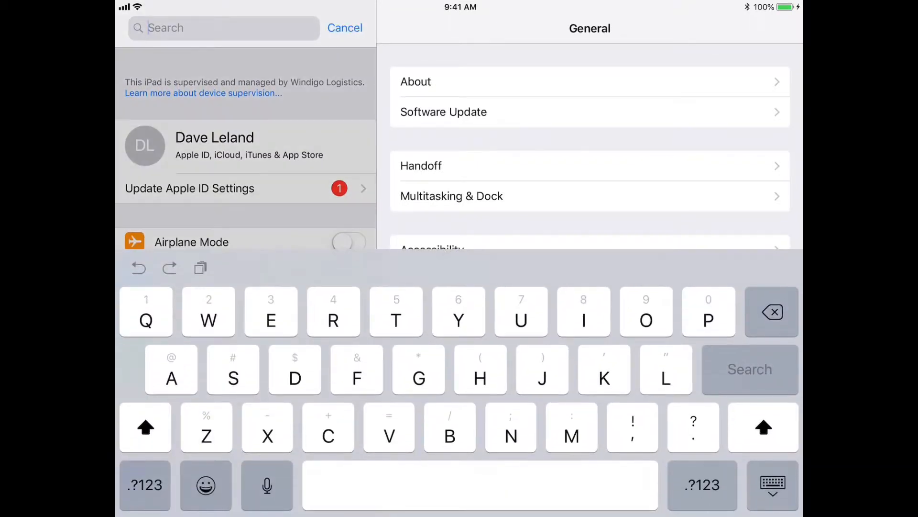
type("Lock")
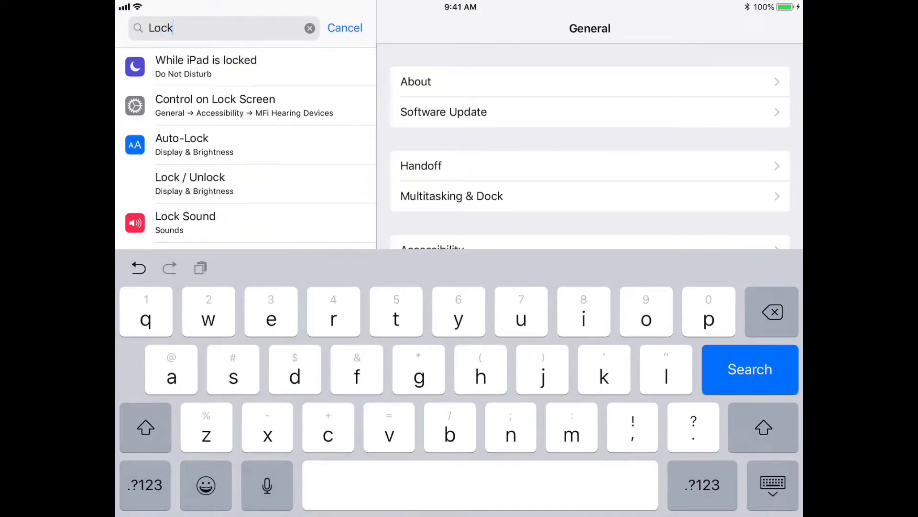